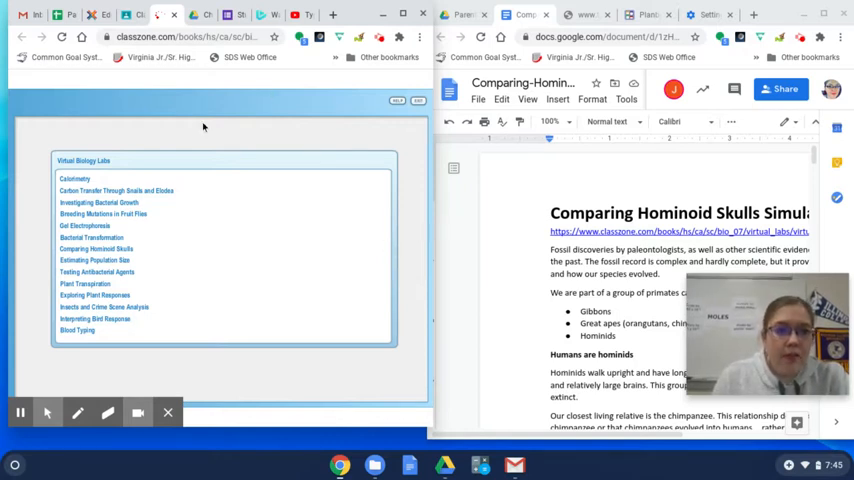
mouse_move(180, 129)
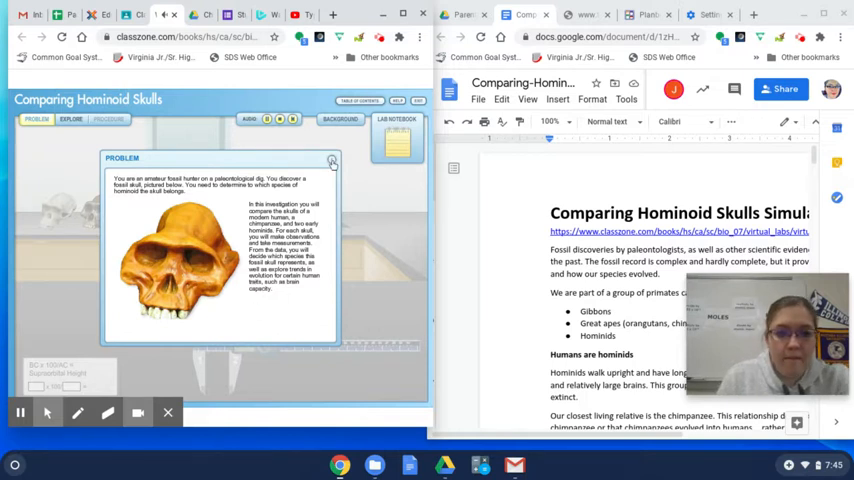
Step: Dismiss the Problem pop-up so the Explore lab bench with skulls, calipers and checklist shows
left_click(71, 120)
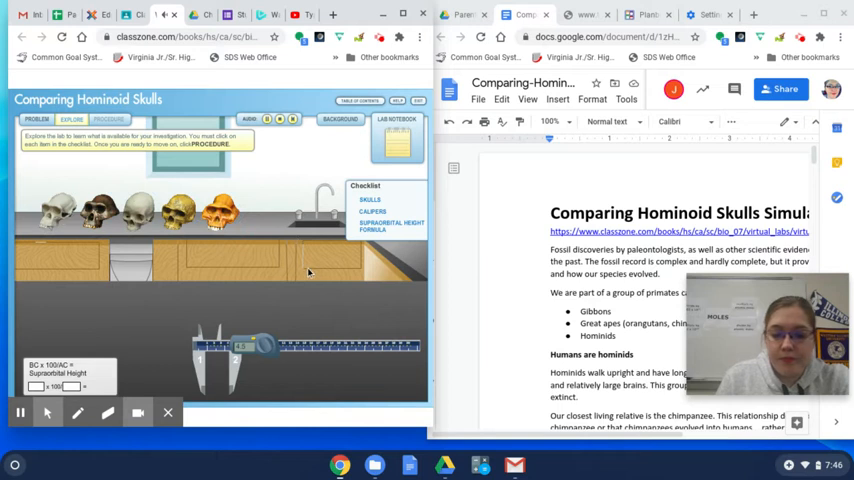
mouse_move(194, 282)
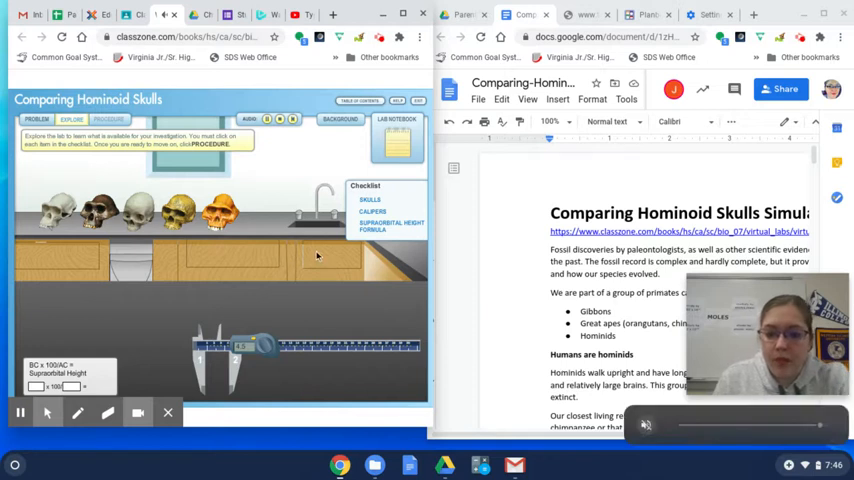
mouse_move(368, 338)
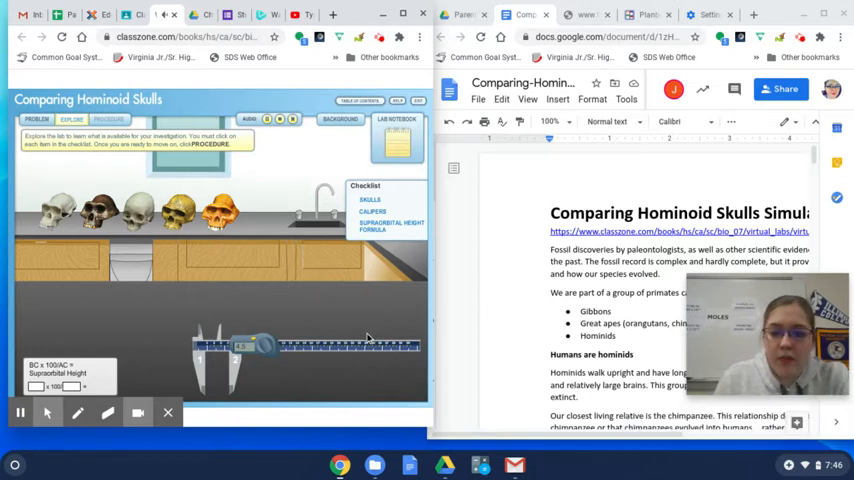
mouse_move(320, 338)
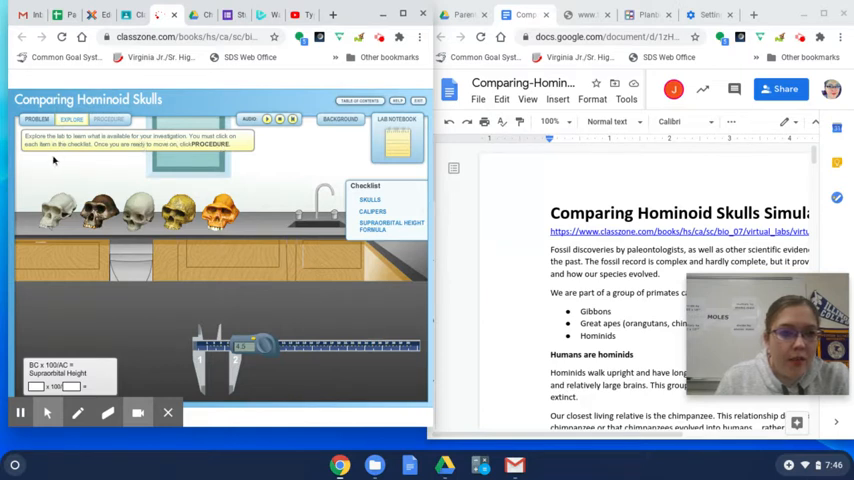
mouse_move(142, 155)
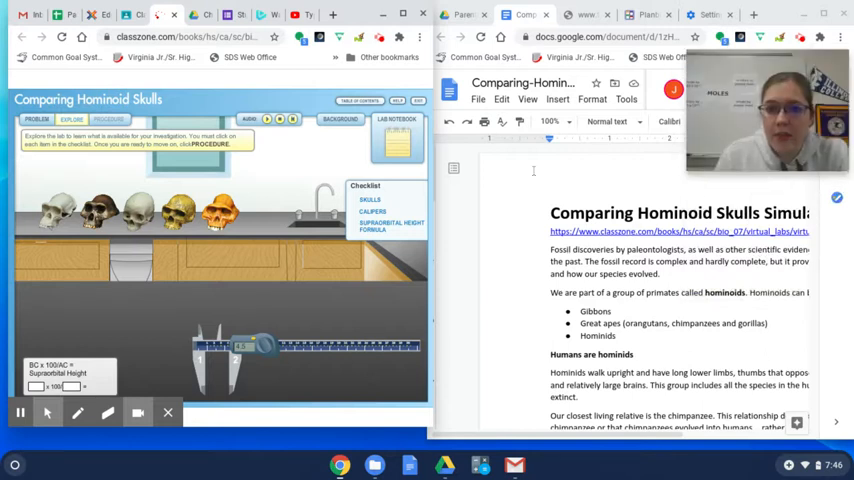
Step: Dismiss the stray File menu and scroll the worksheet down to Procedure Step 1's prediction question
left_click(478, 99)
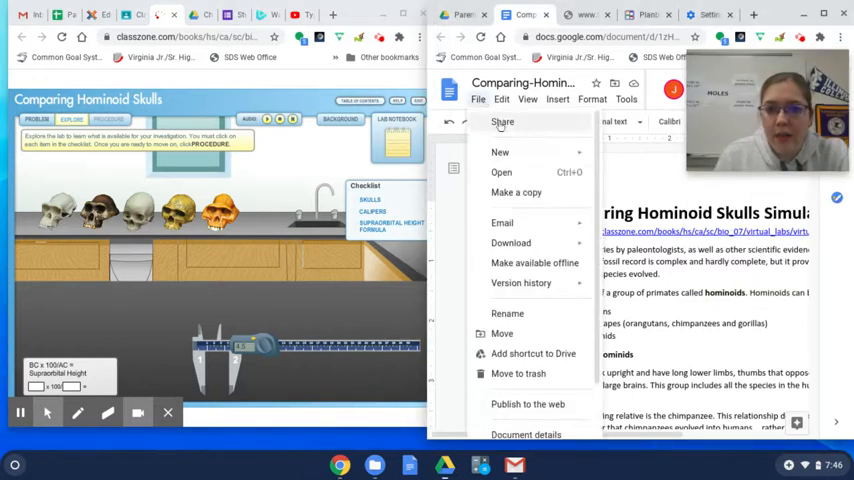
left_click(664, 178)
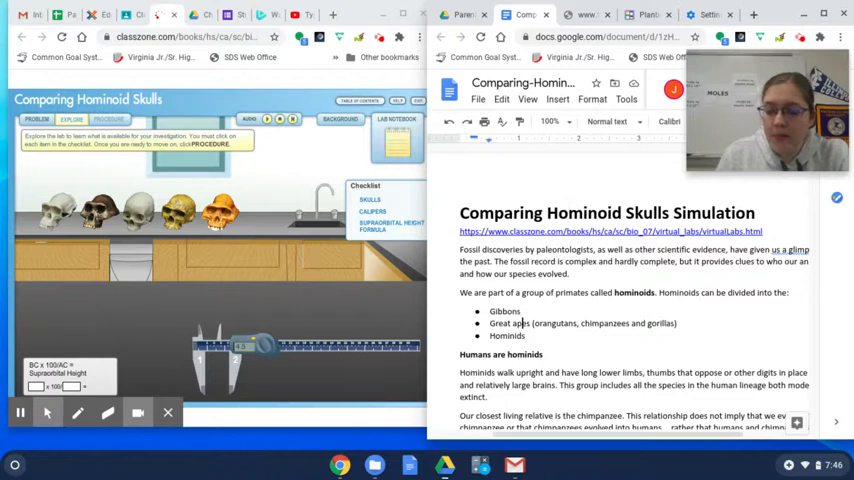
scroll("down", 3)
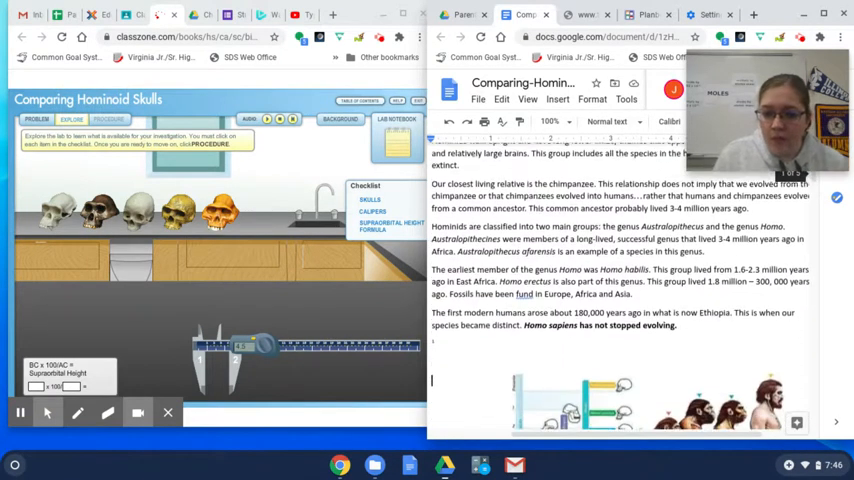
scroll("down", 3)
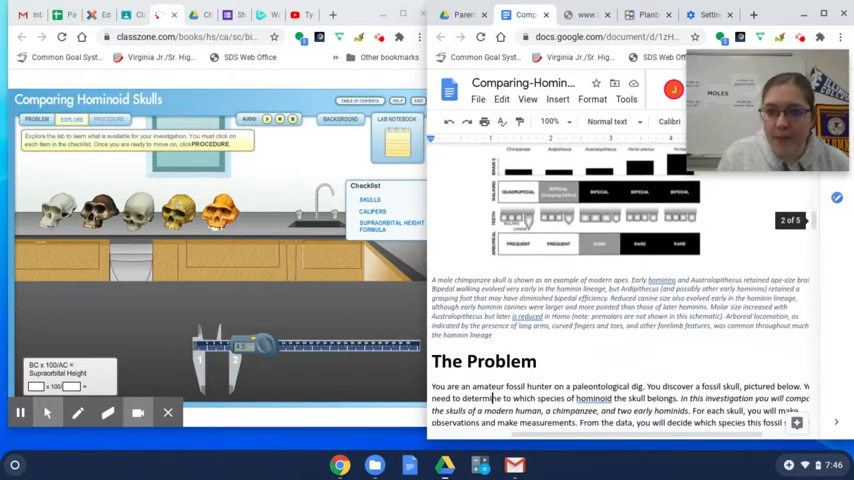
scroll("down", 3)
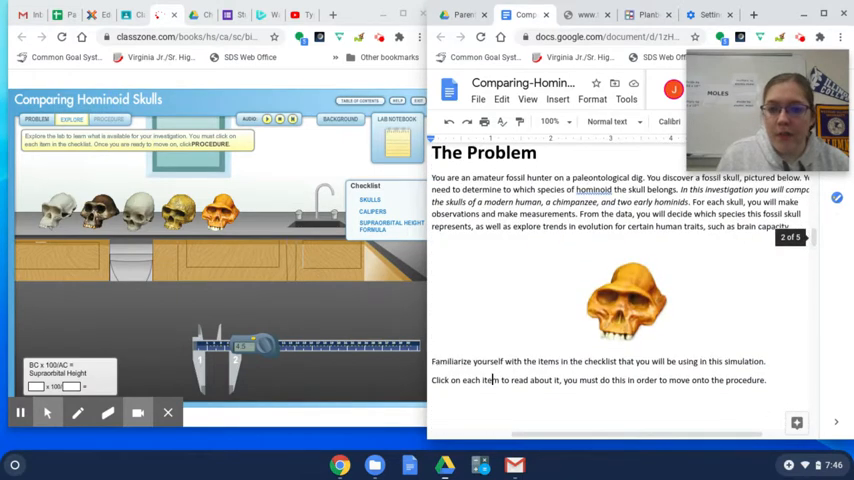
scroll("down", 3)
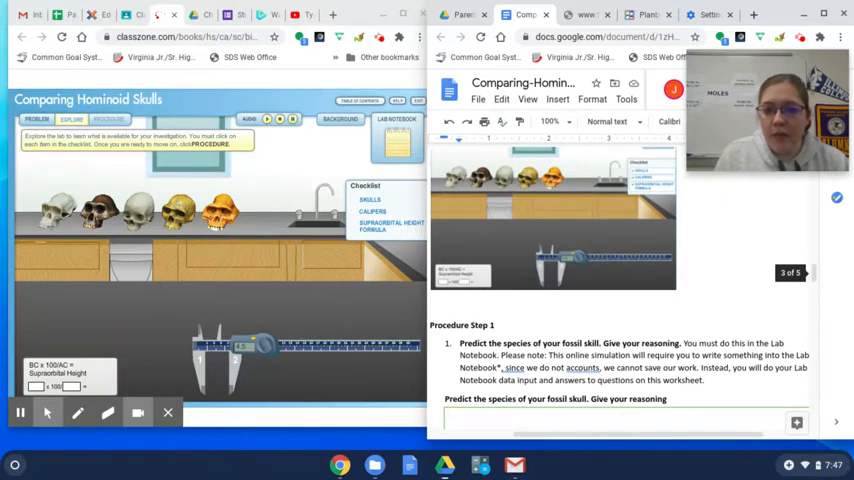
scroll("down", 3)
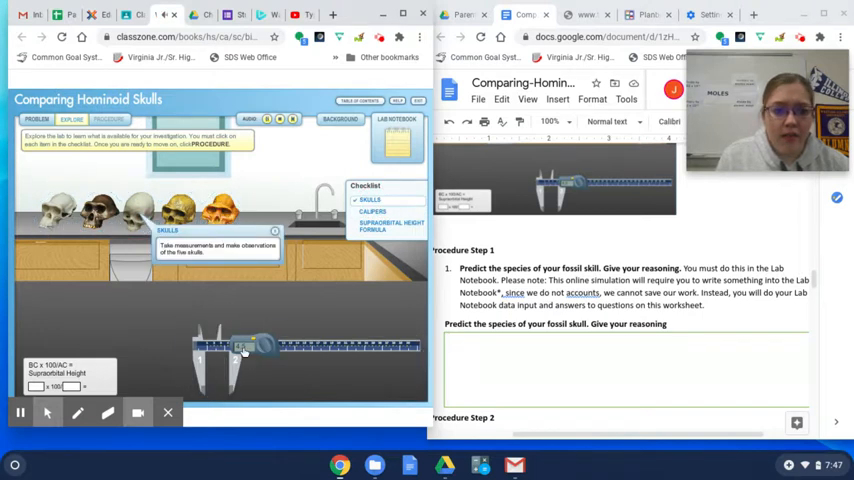
Step: Read the calipers checklist description, then advance to the lab's Procedure step 1
left_click(372, 212)
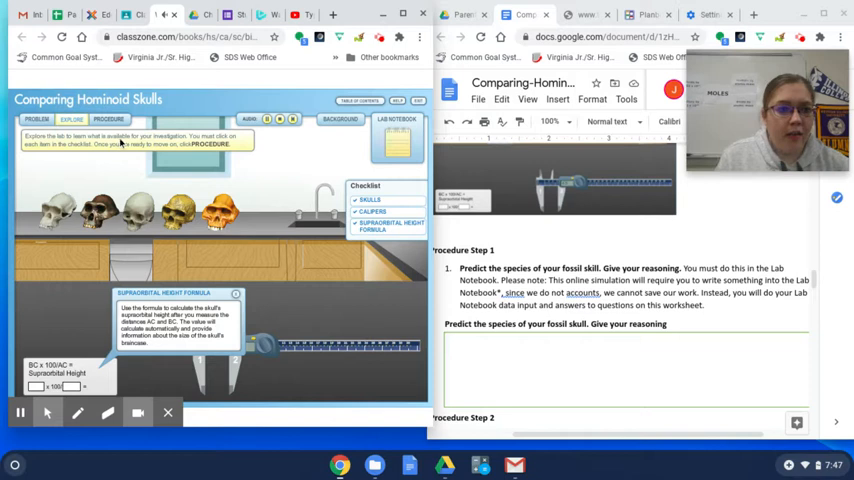
left_click(108, 120)
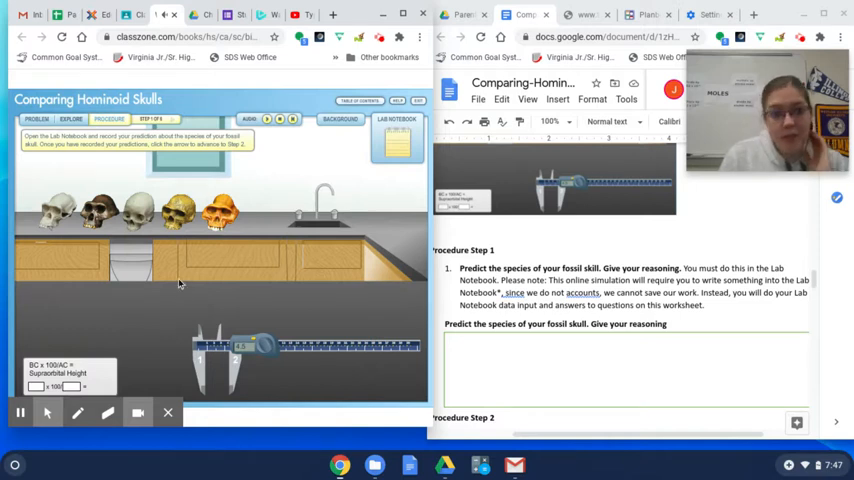
mouse_move(237, 285)
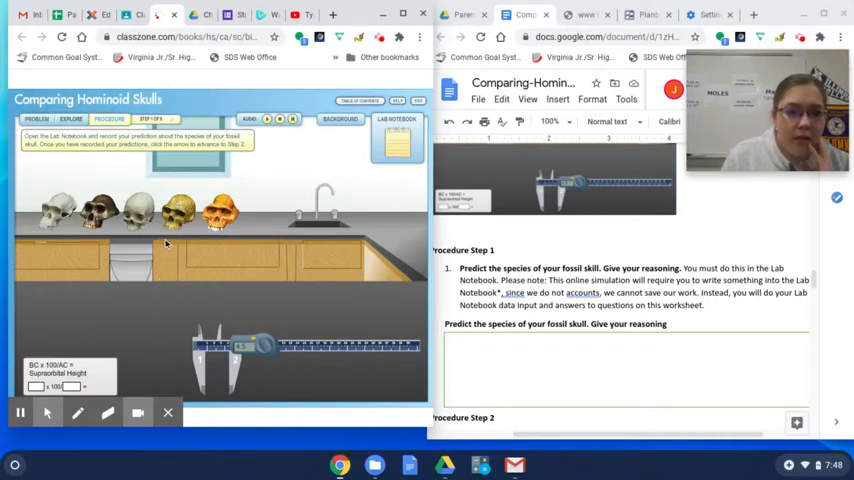
mouse_move(207, 274)
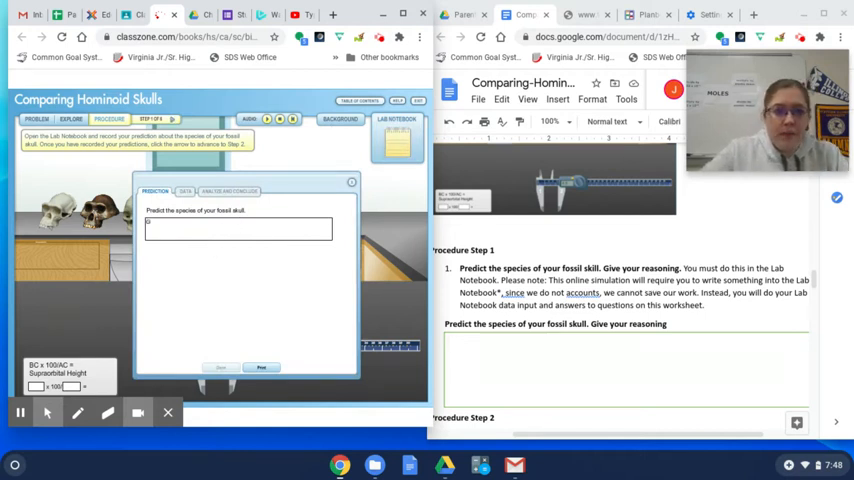
Step: Enter 'chimp' as the fossil skull prediction in the Lab Notebook and close it
type("chimp/Gorilla")
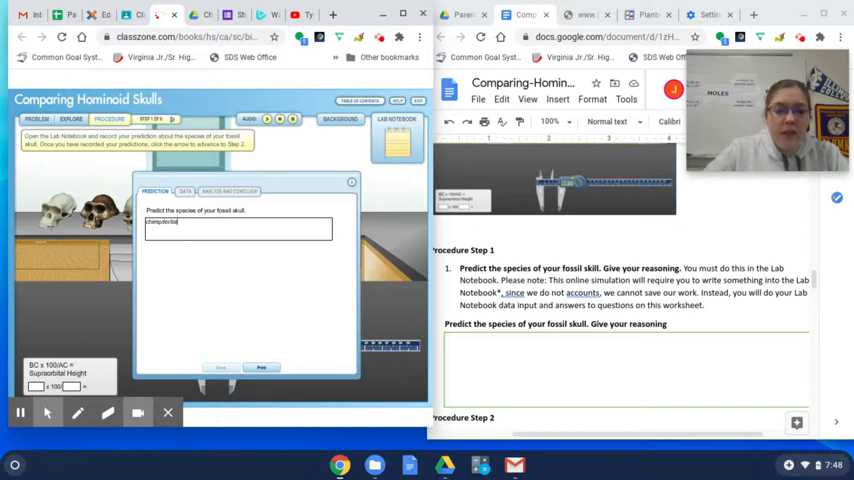
mouse_move(528, 362)
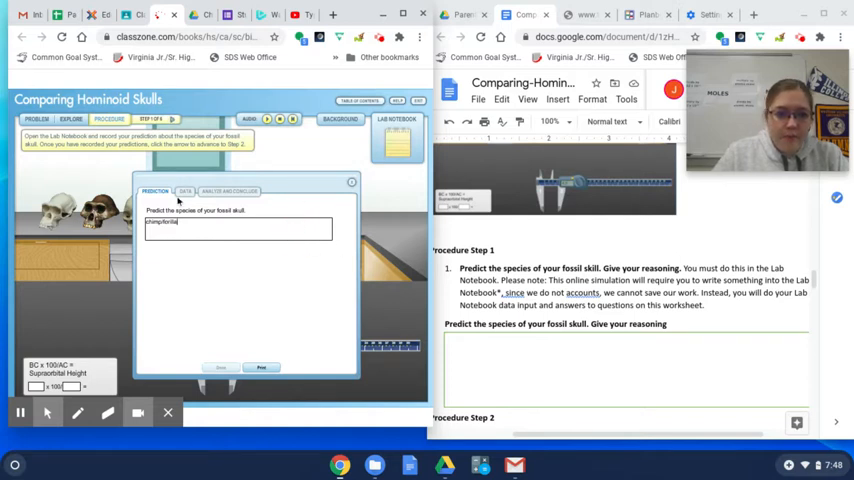
left_click(185, 191)
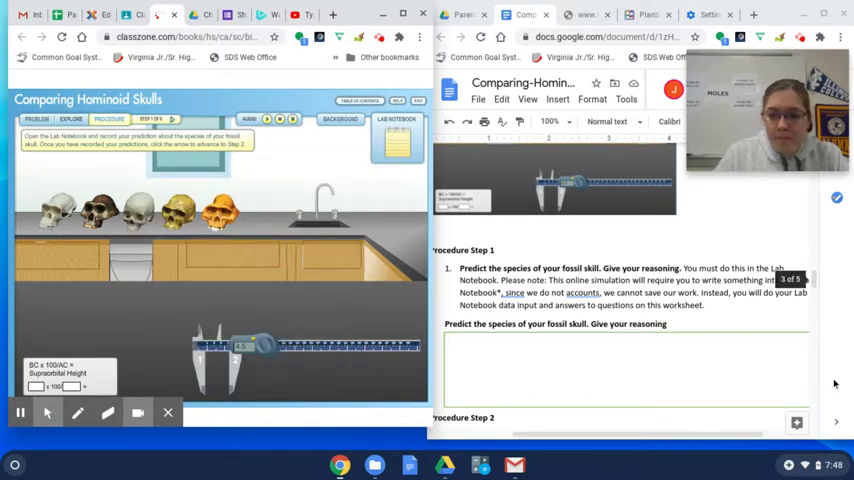
Step: Scroll the worksheet down to the Lab Notebook data table of hominoid skulls
scroll("down", 3)
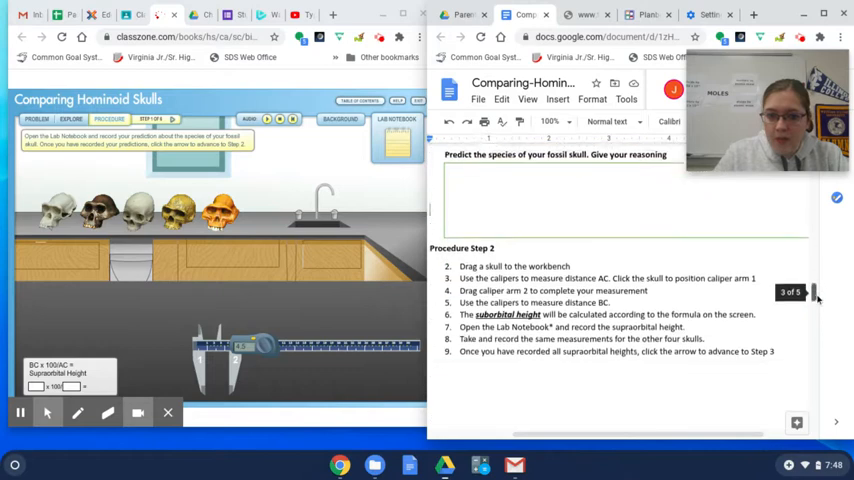
scroll("down", 3)
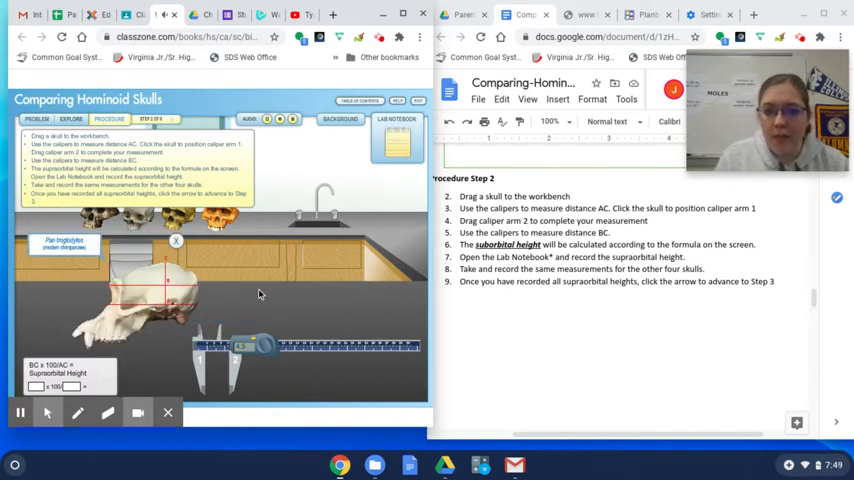
mouse_move(289, 283)
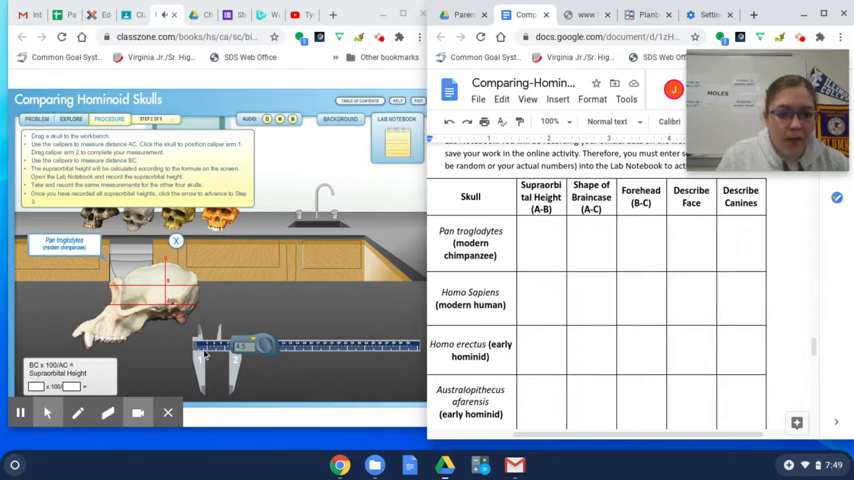
mouse_move(137, 295)
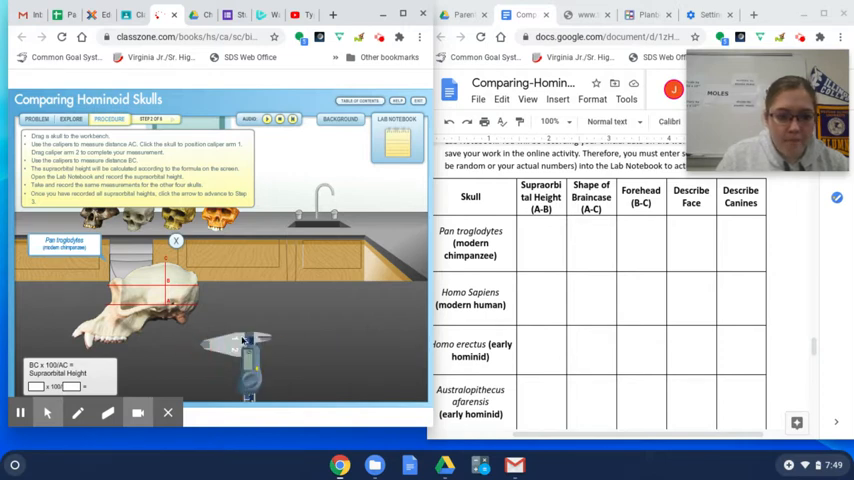
Step: Measure the chimpanzee skull with calipers and enter supraorbital height 3 for Pan troglodytes
left_click(175, 241)
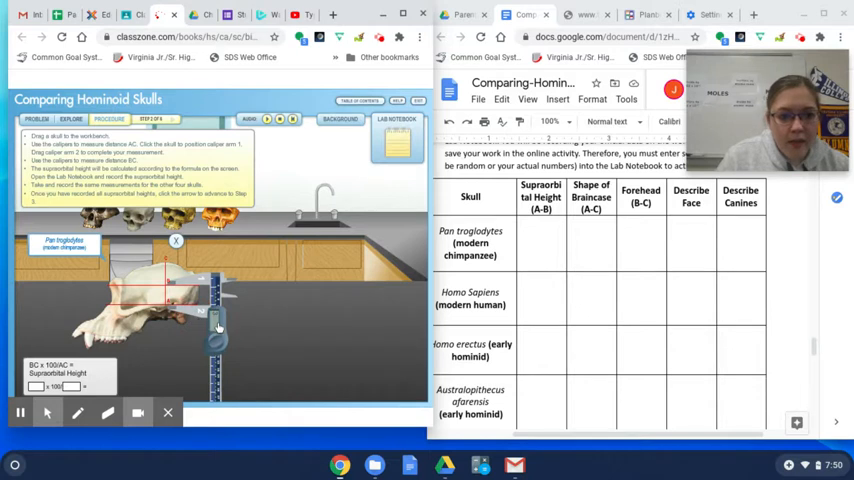
mouse_move(379, 280)
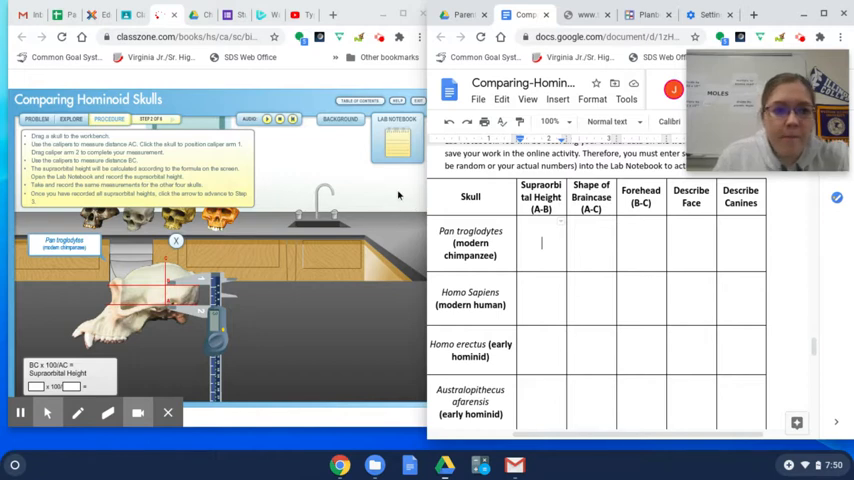
left_click(397, 118)
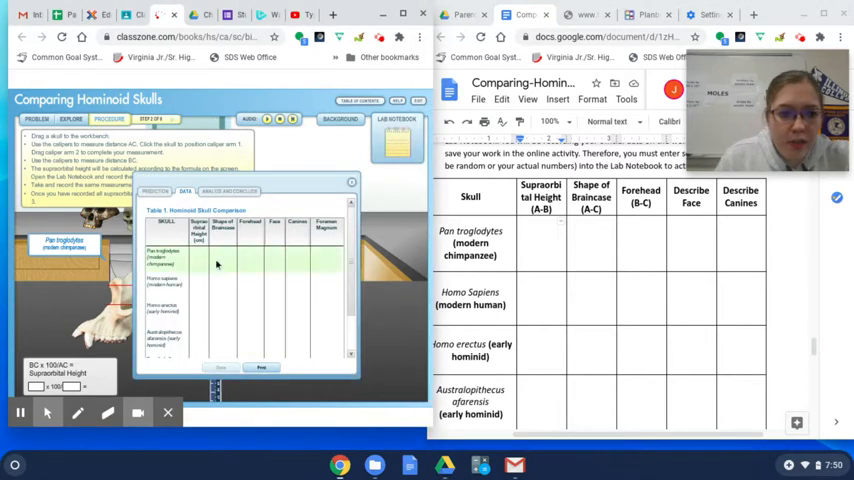
left_click(200, 258)
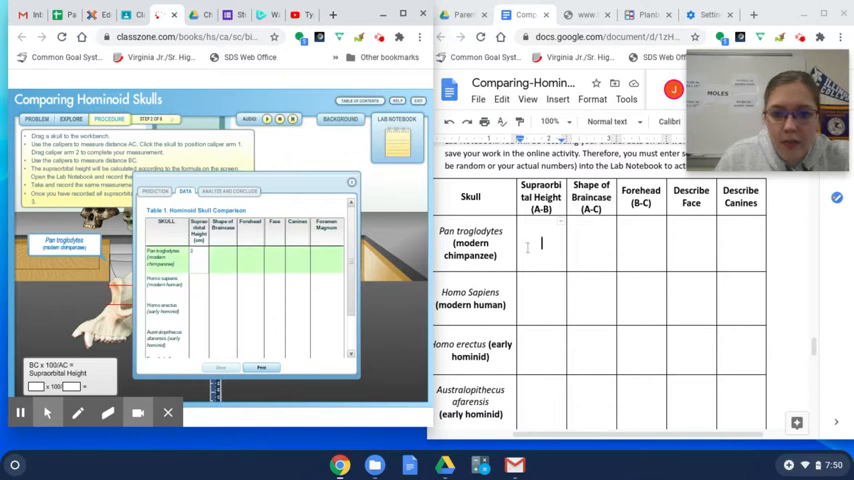
type("3")
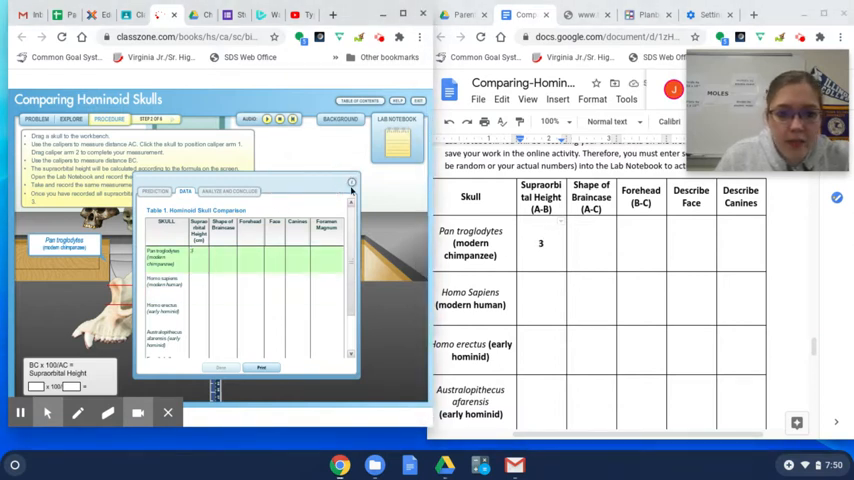
Step: Close the notebook, measure again and record 6.18 for the chimpanzee row
left_click(351, 187)
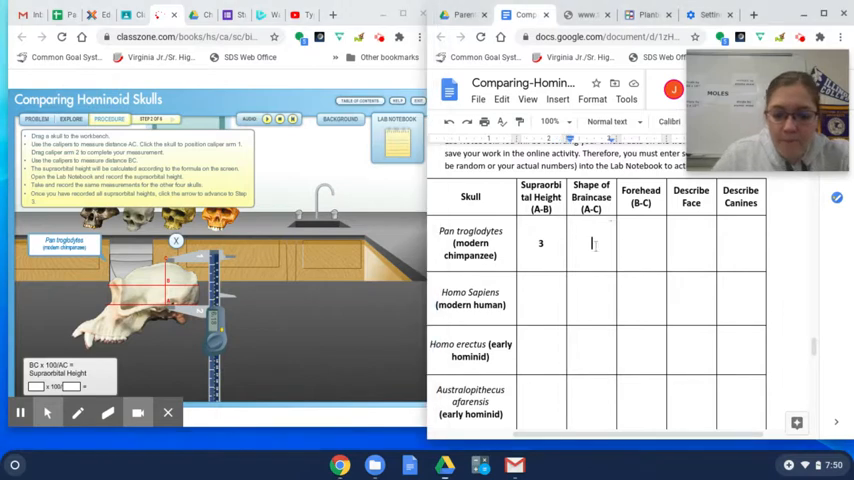
type("6.18")
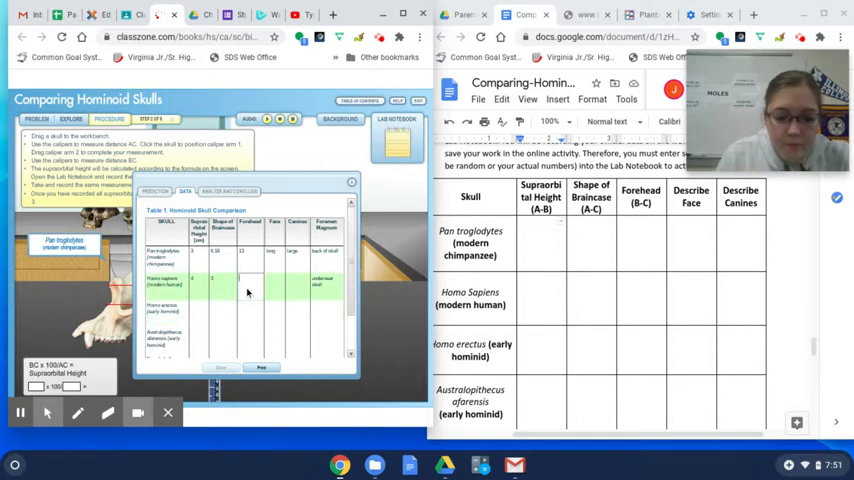
Step: Enter the Homo sapiens, Homo erectus and Australopithecus afarensis observations, correcting the human face entry
left_click(300, 283)
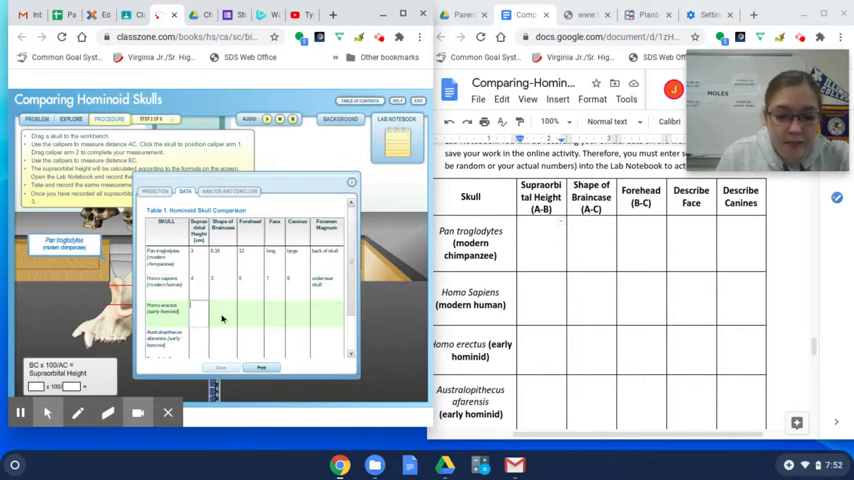
left_click(228, 313)
type("2")
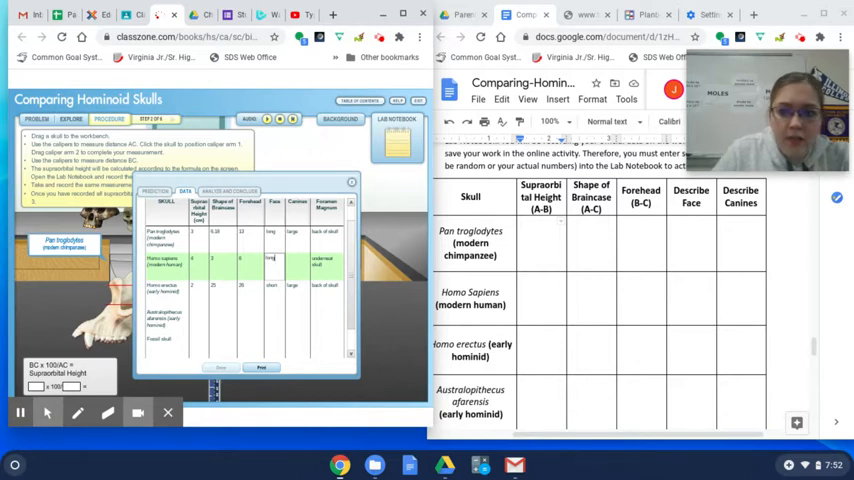
left_click(270, 260)
type("short")
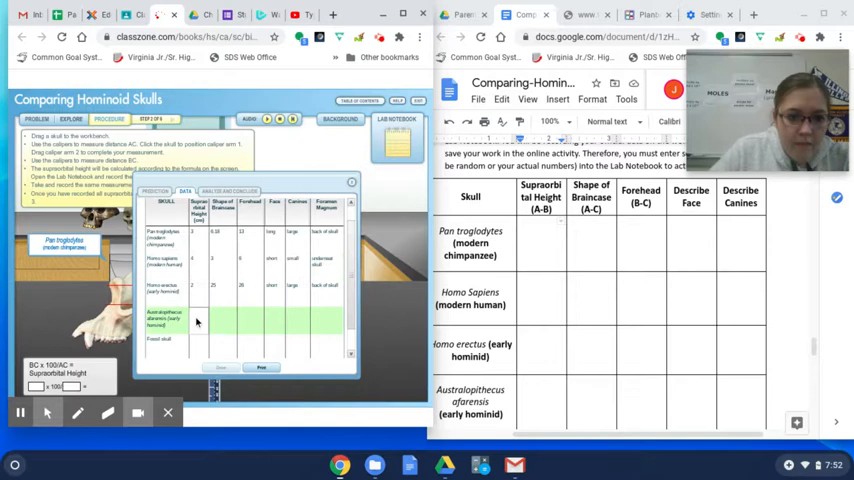
left_click(224, 322)
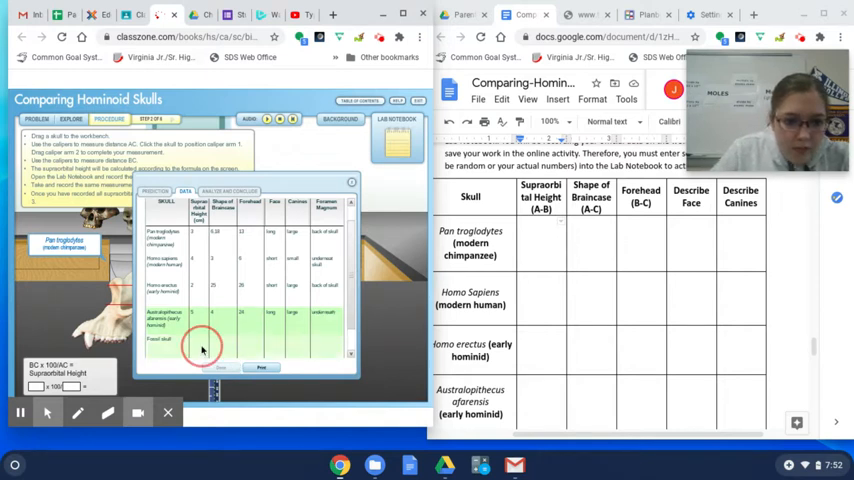
left_click(200, 340)
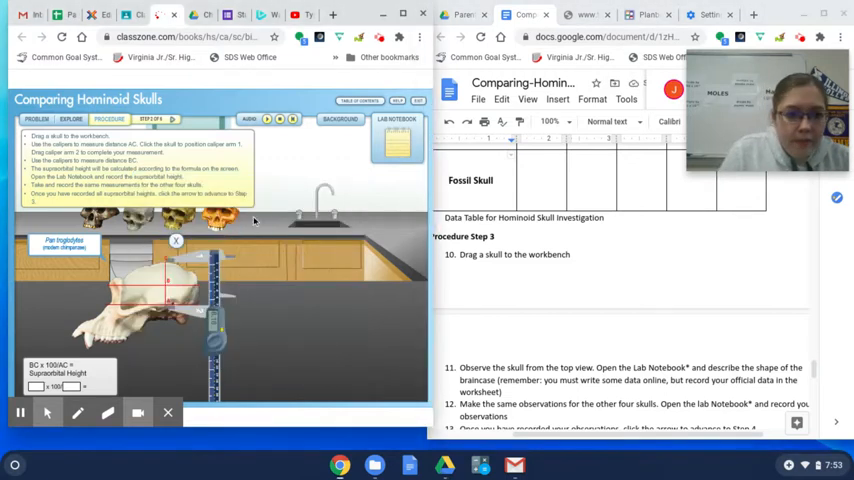
mouse_move(186, 263)
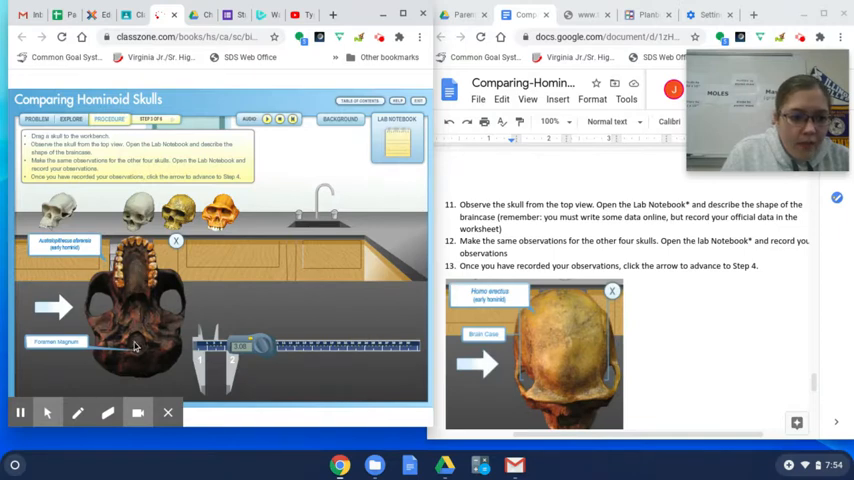
mouse_move(140, 352)
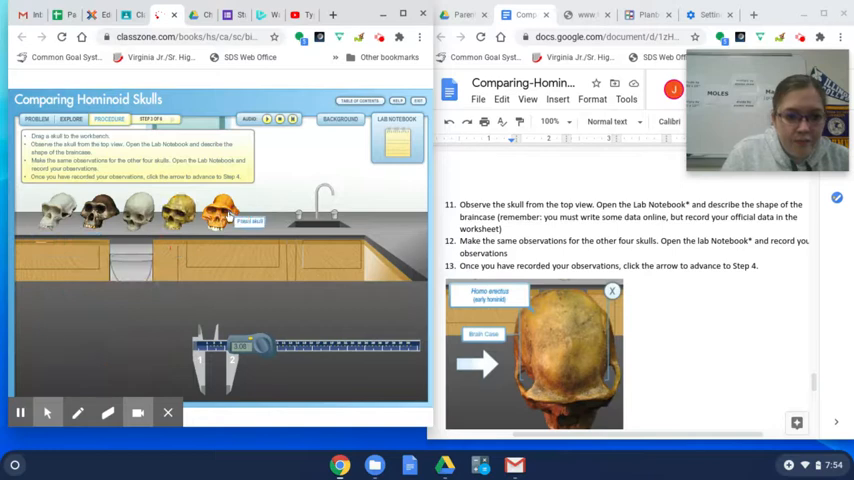
Step: Return the skull to the shelf and place the Pan troglodytes skull on the workbench for top-view observation
left_click_drag(210, 210, 175, 285)
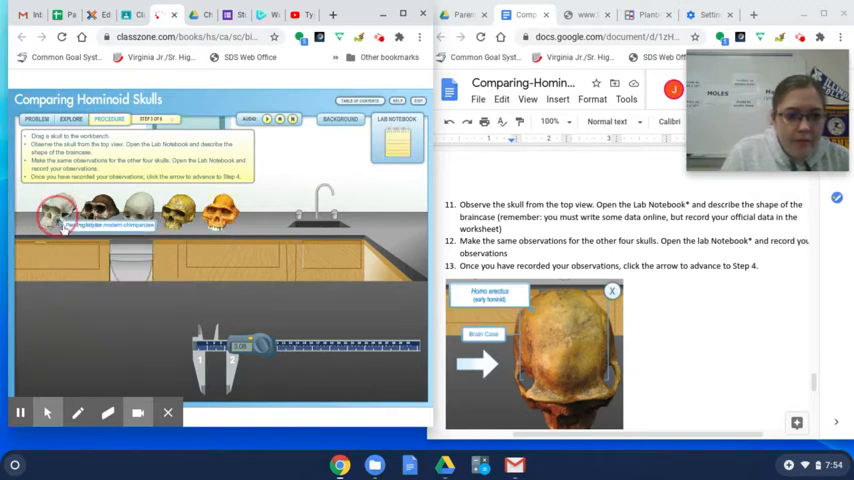
left_click_drag(57, 213, 130, 300)
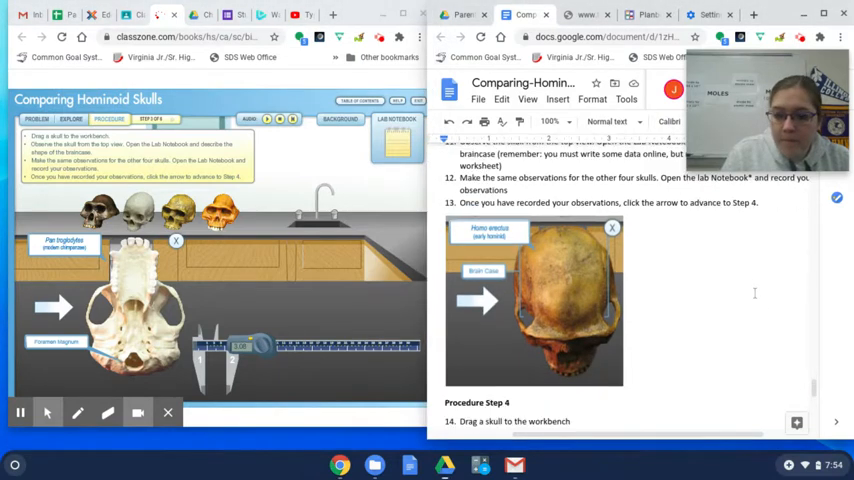
Step: Review the Lab Notebook's Analyze and Conclude and Data tabs, then close the notebook
scroll("down", 3)
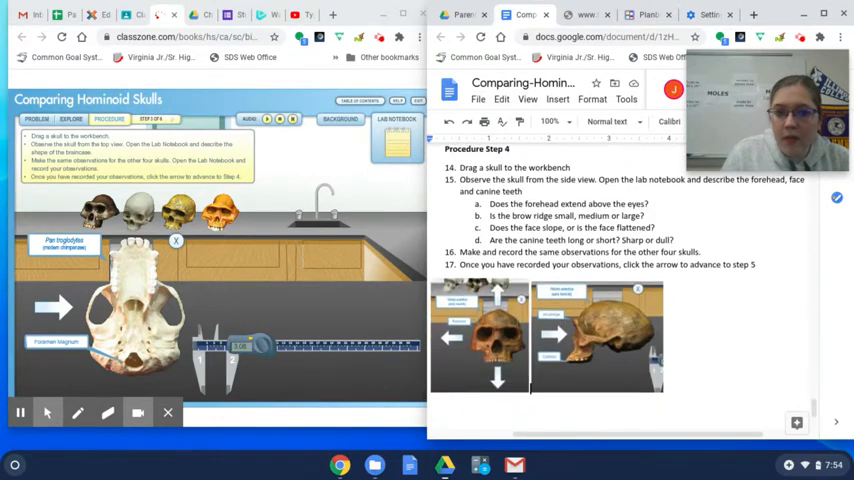
mouse_move(265, 227)
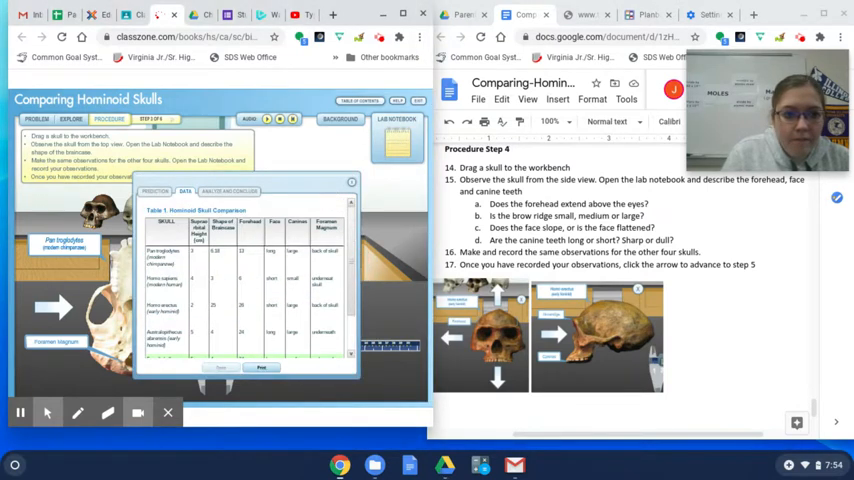
left_click(228, 191)
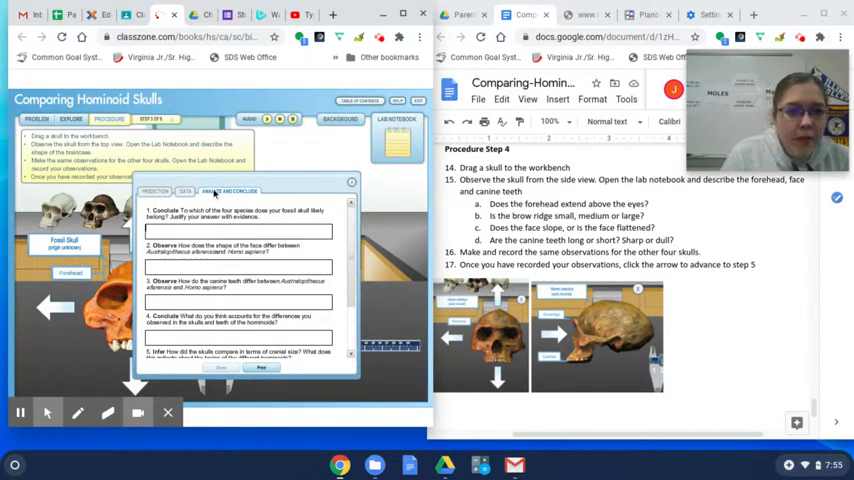
left_click(185, 191)
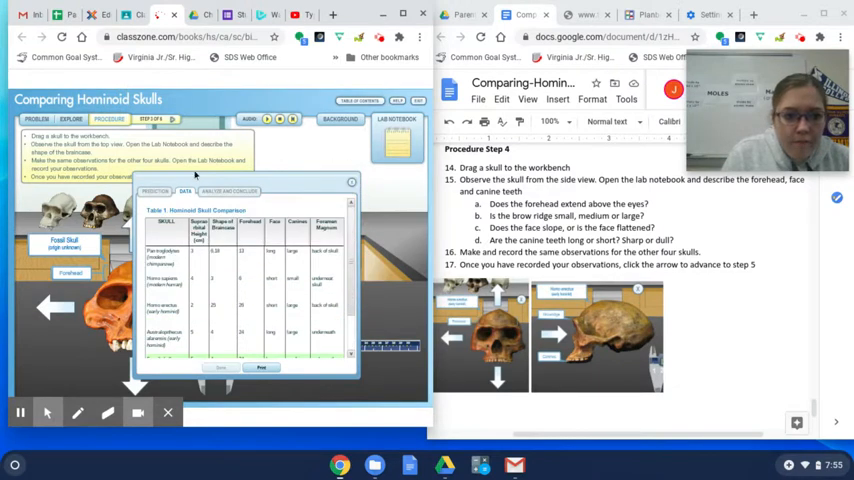
left_click(352, 184)
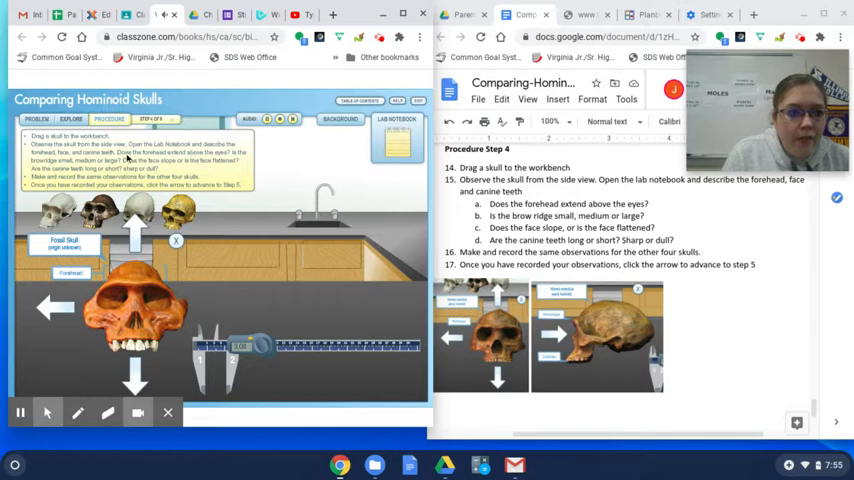
mouse_move(190, 163)
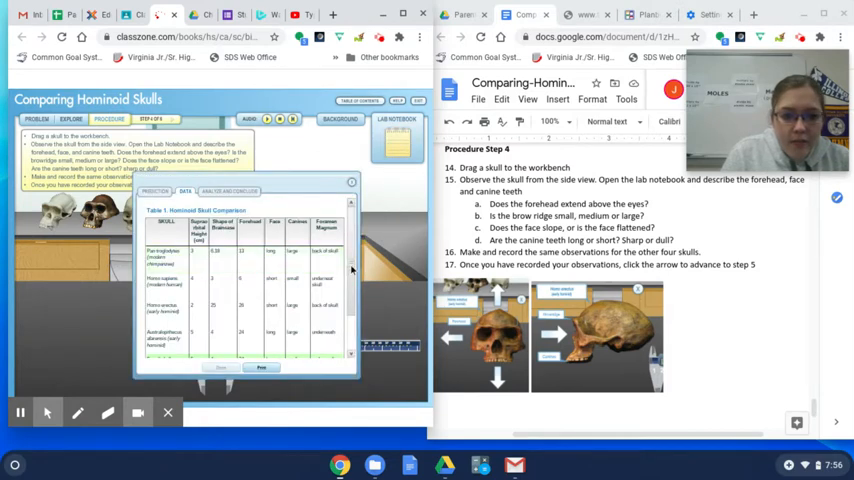
Step: Scroll through the notebook table entries for forehead, face, canines and foramen magnum
scroll("down", 3)
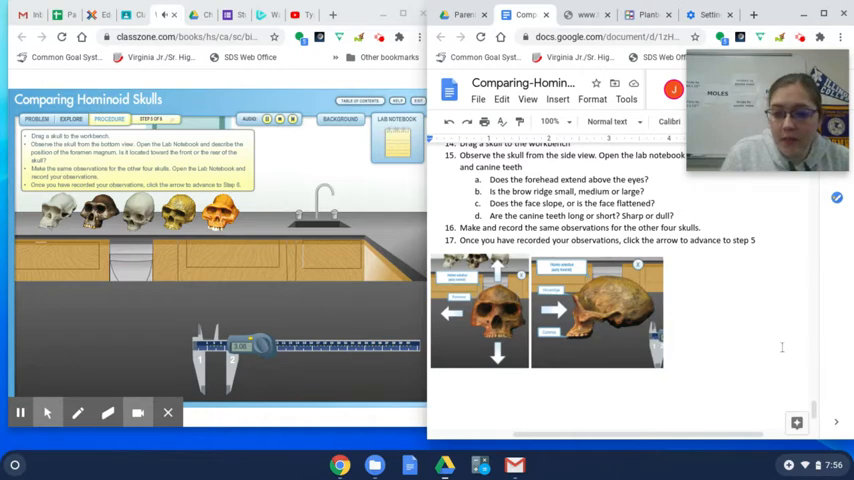
Step: Scroll the worksheet back to the Comparing Hominoid Skulls Simulation title and introduction
scroll("down", 3)
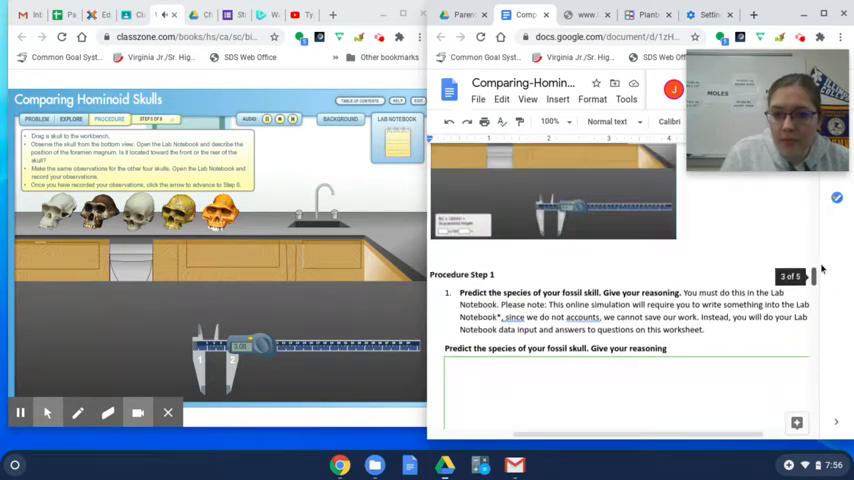
scroll("down", 3)
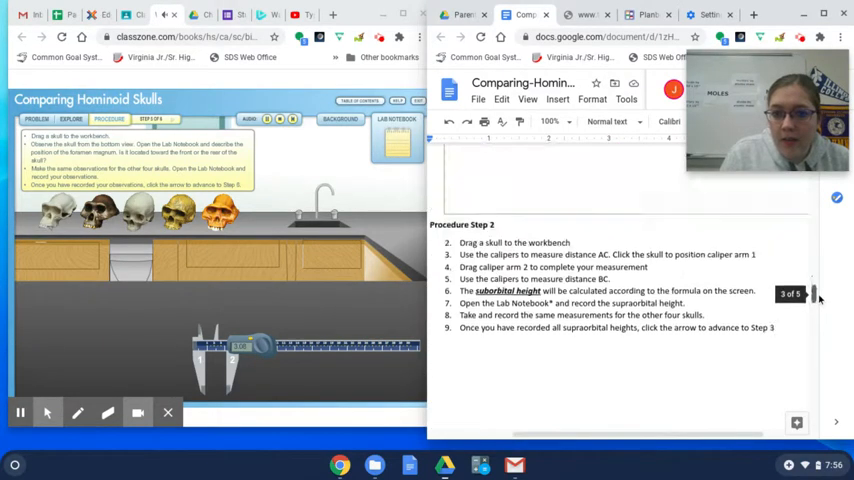
scroll("down", 3)
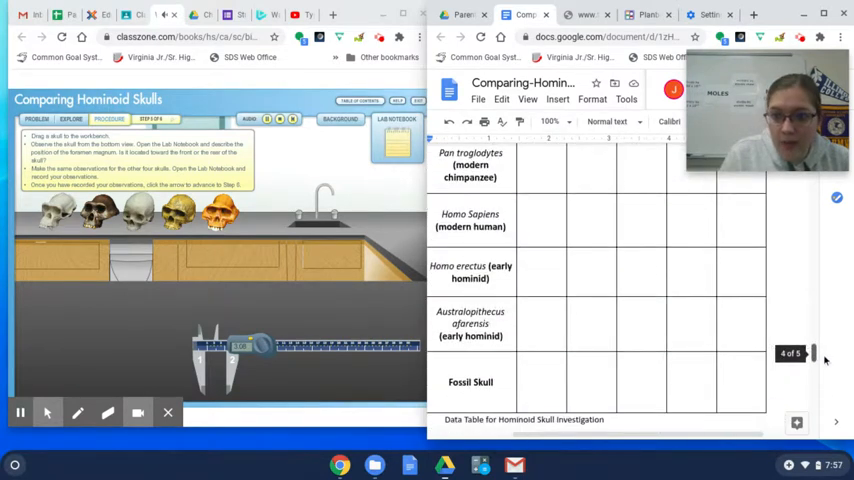
scroll("down", 3)
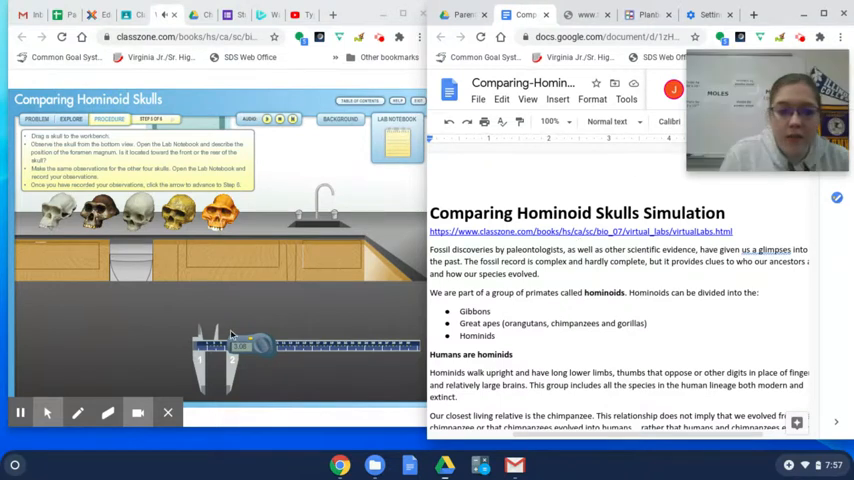
mouse_move(20, 412)
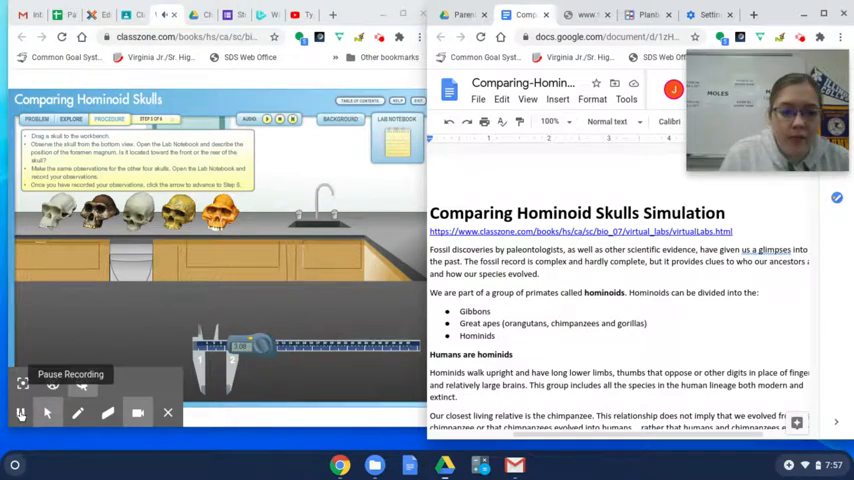